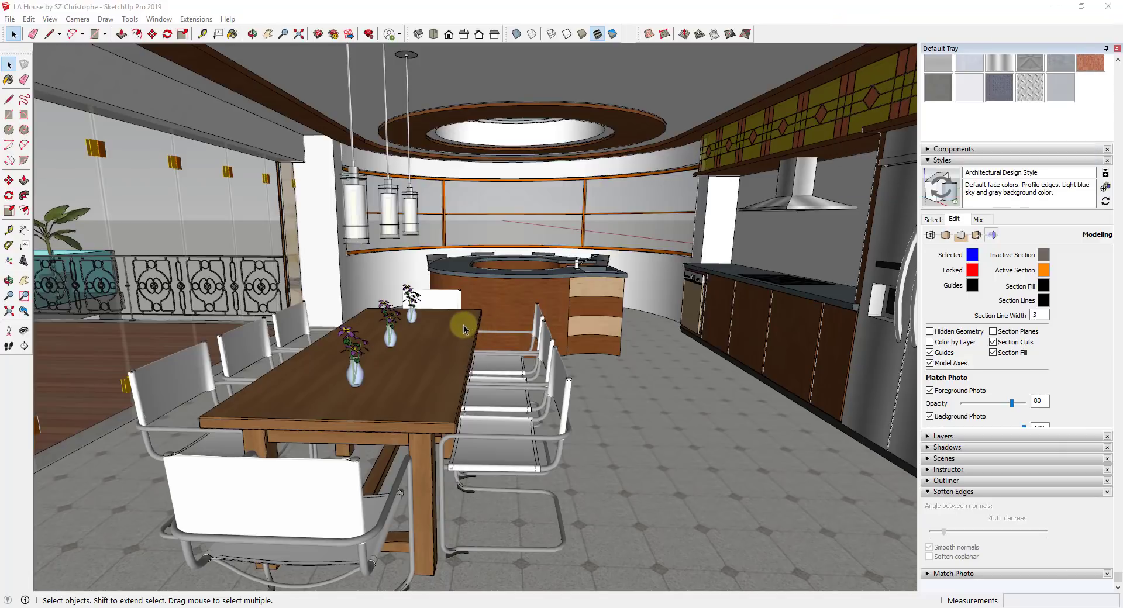
mouse_move(383, 337)
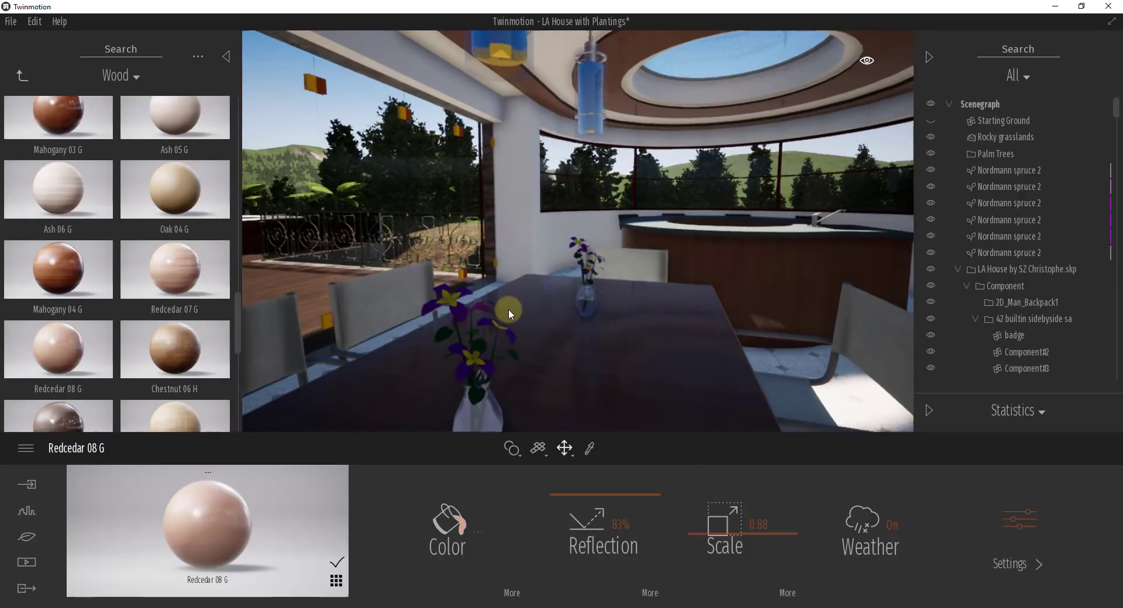
left_click_drag(508, 314, 526, 251)
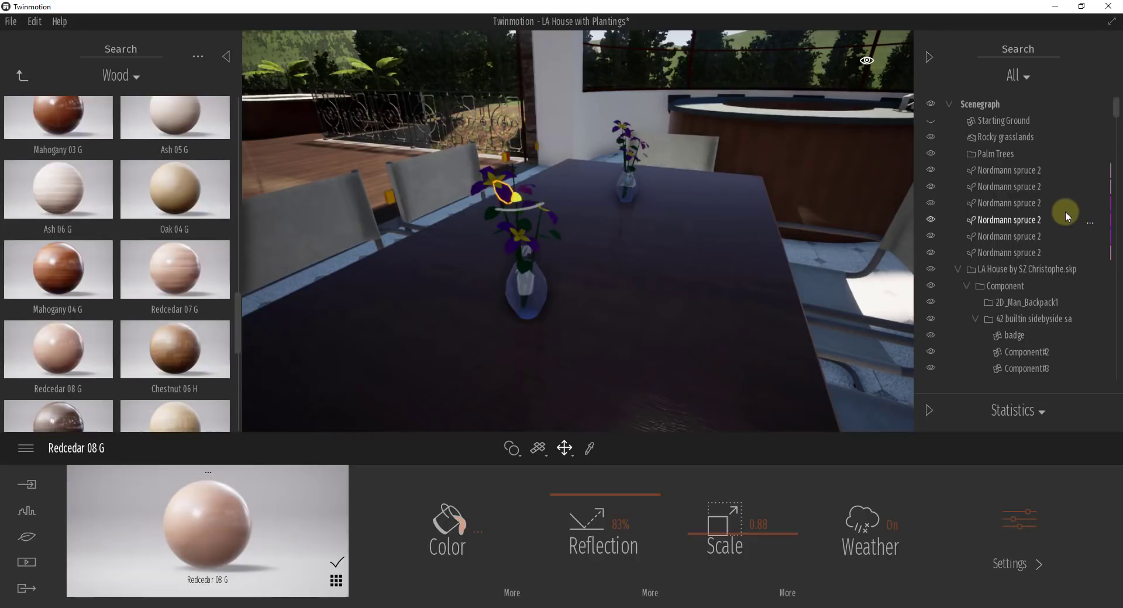
scroll("down", 3)
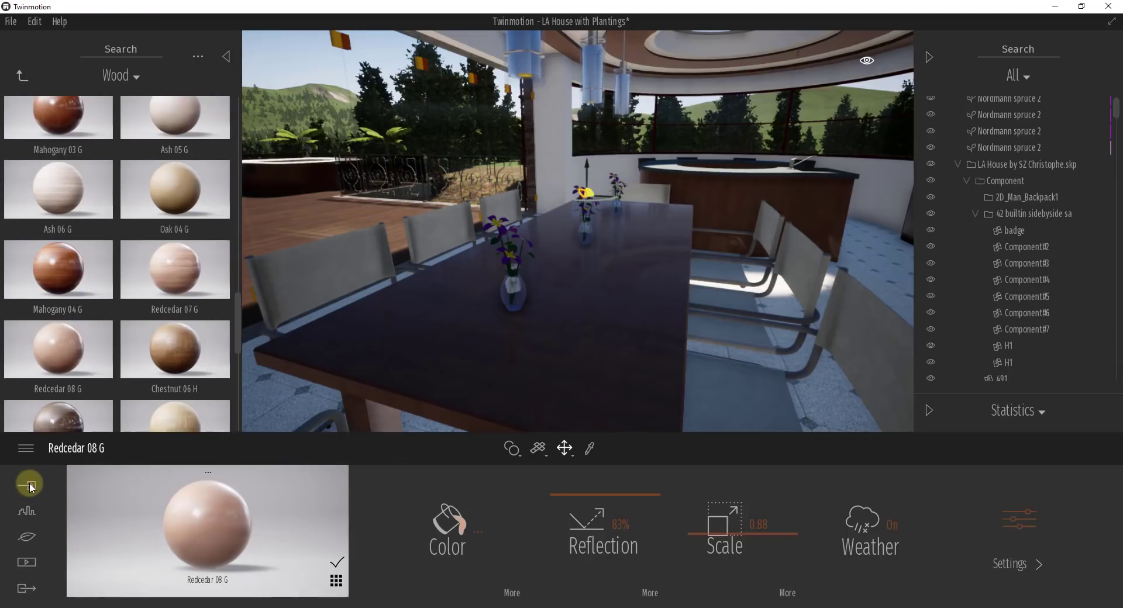
left_click(29, 484)
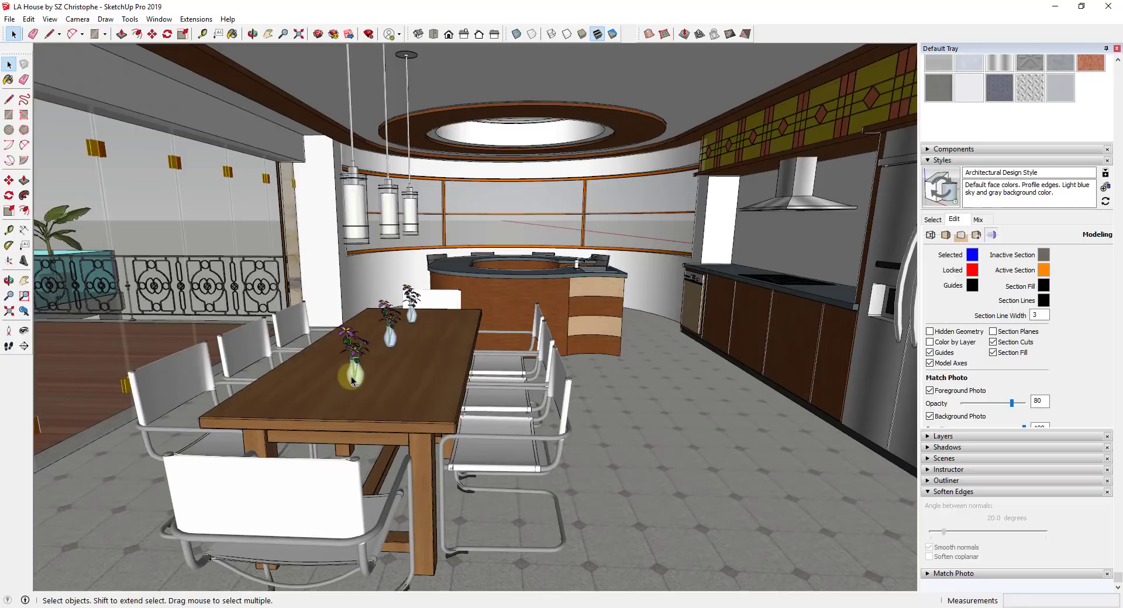
Select the three flower vase components on the SketchUp dining table
left_click(351, 376)
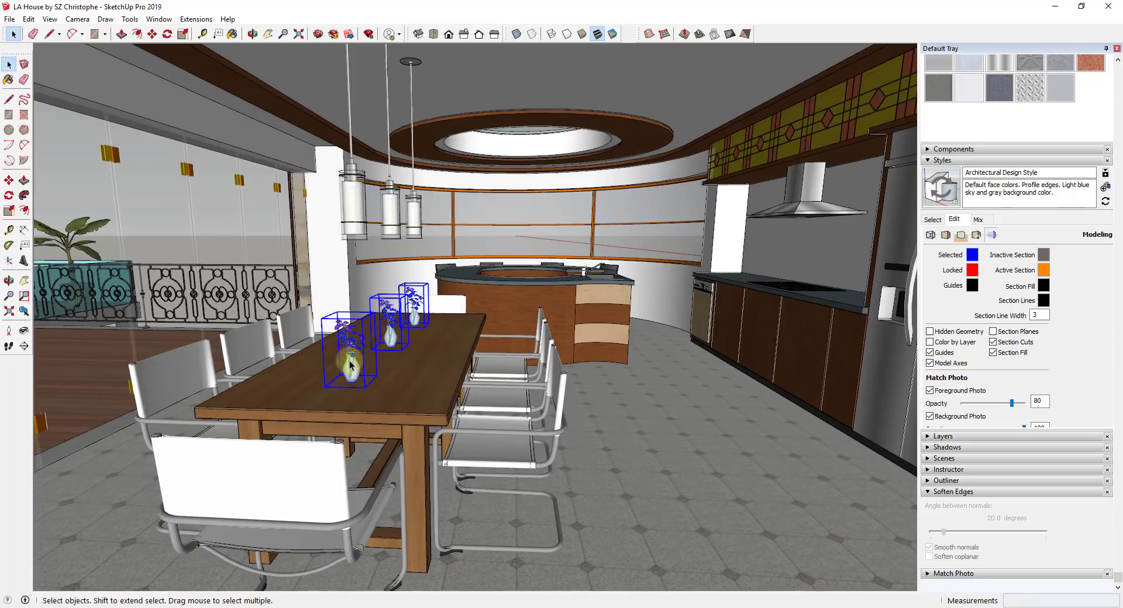
mouse_move(412, 351)
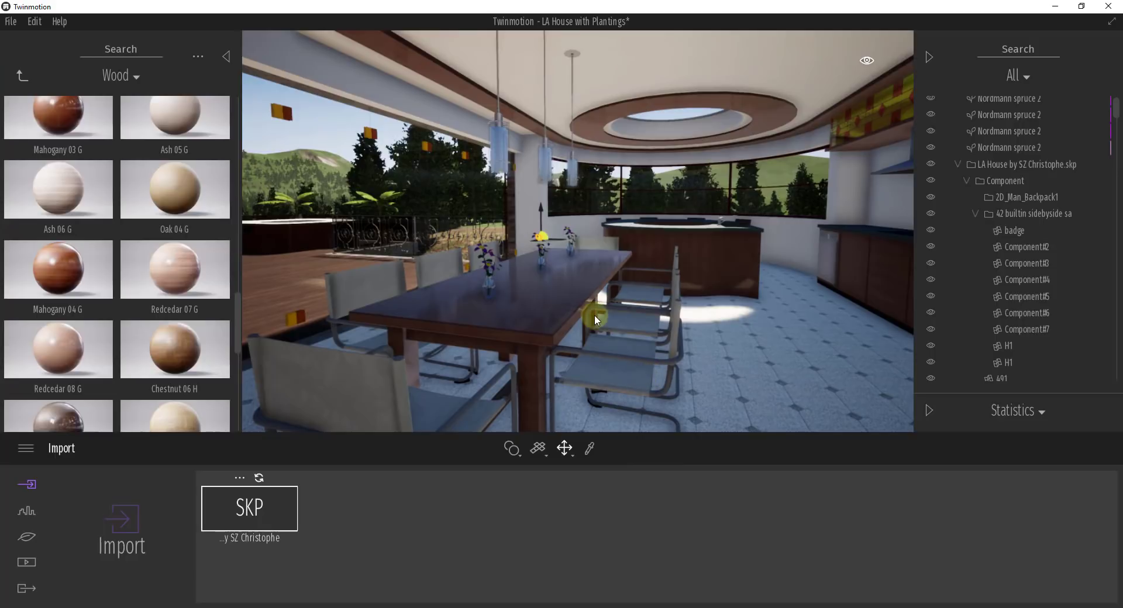
mouse_move(543, 298)
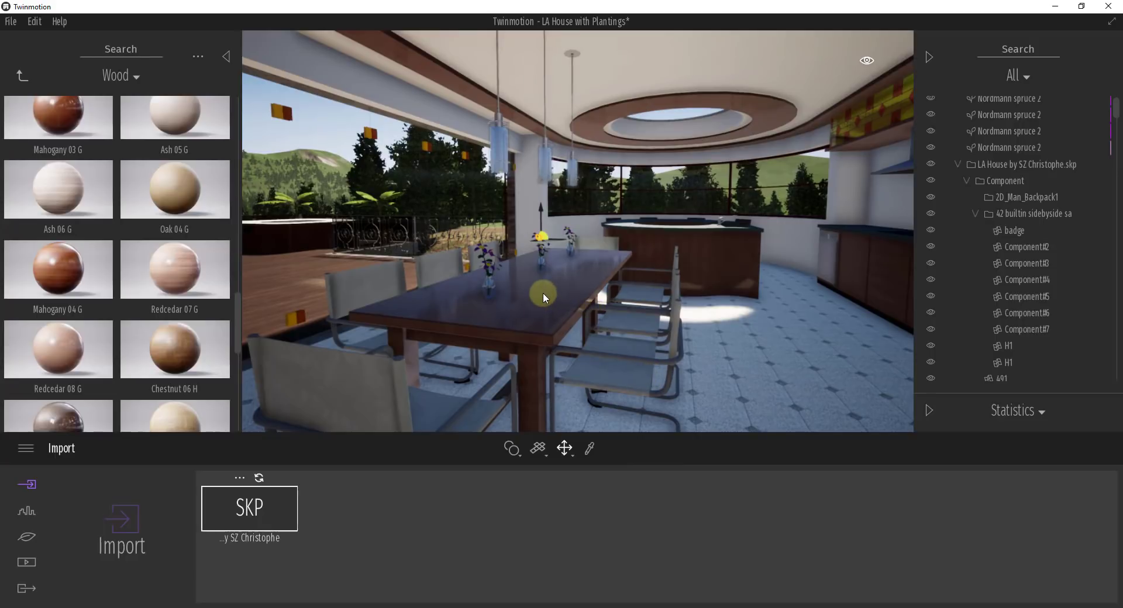
mouse_move(564, 282)
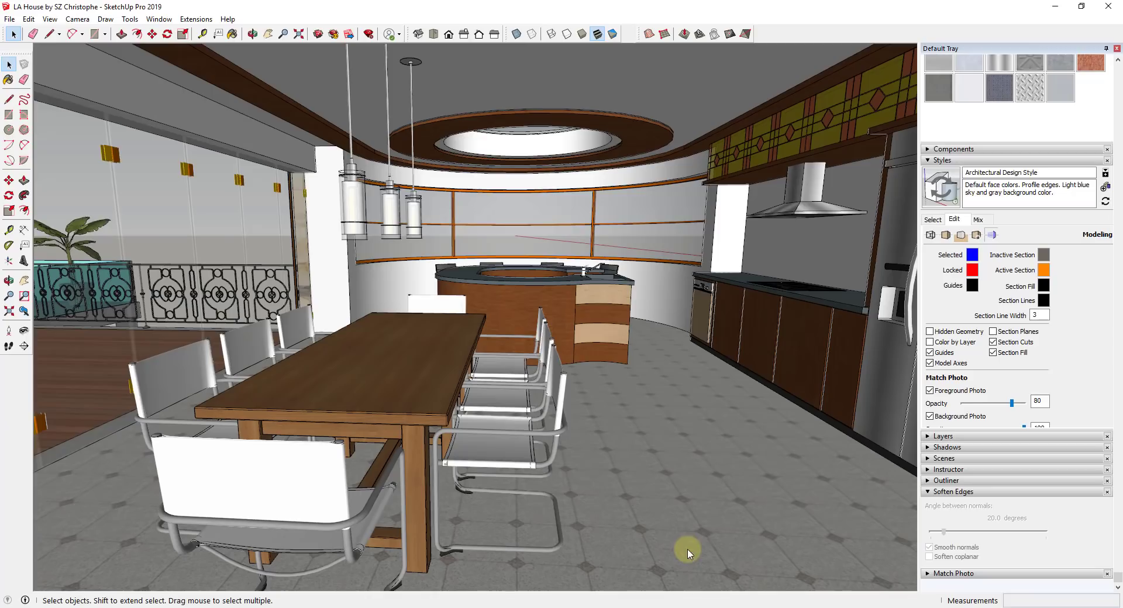
mouse_move(462, 283)
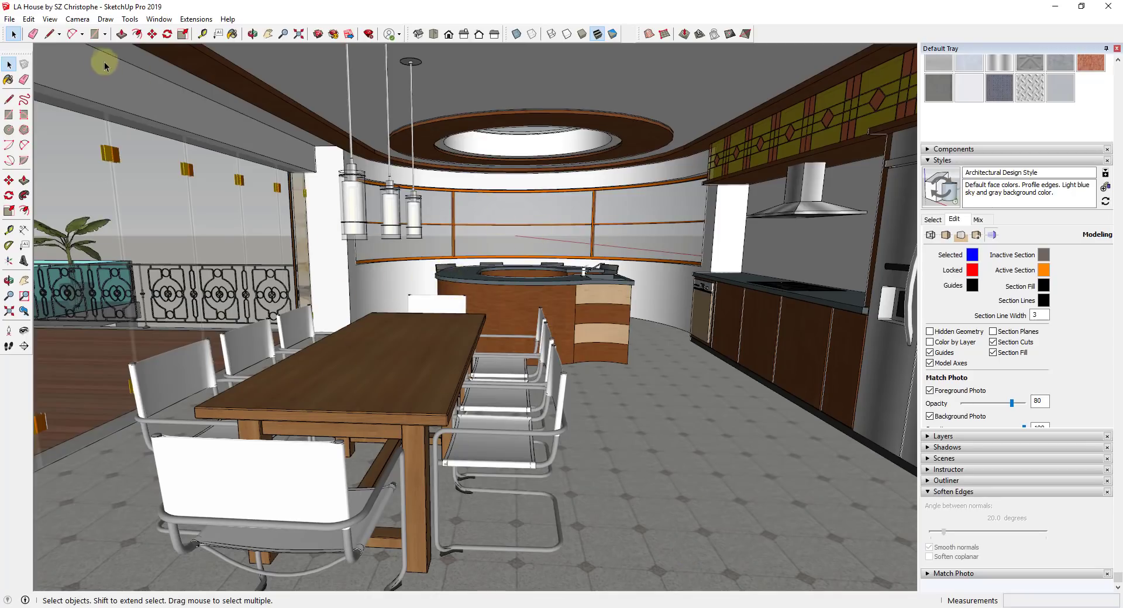
Open the SketchUp File menu to save the vase-free LA House model
left_click(9, 19)
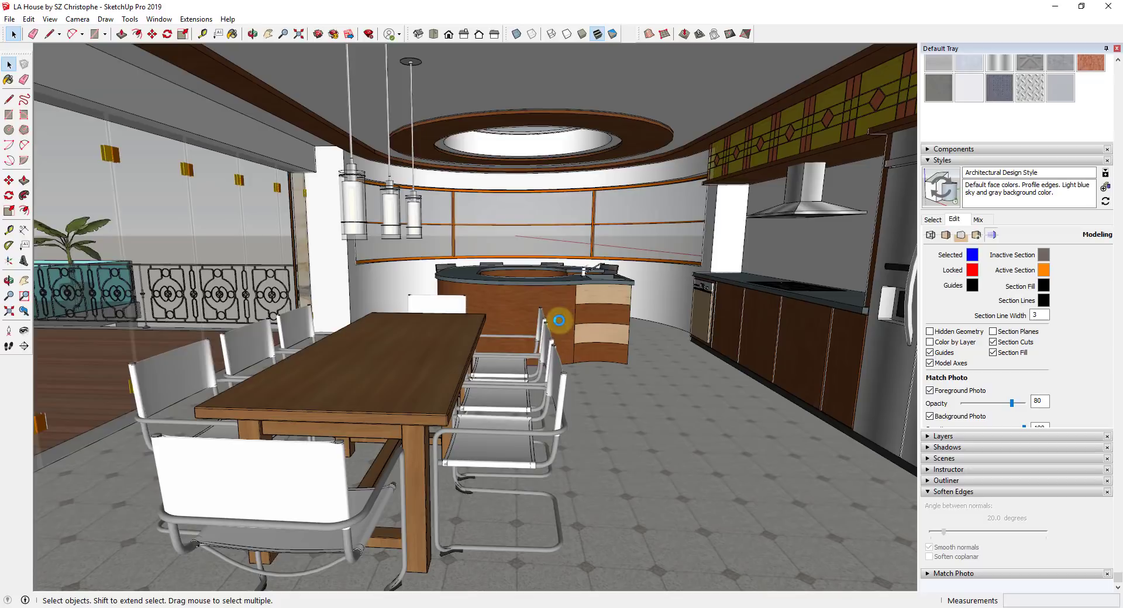
mouse_move(363, 330)
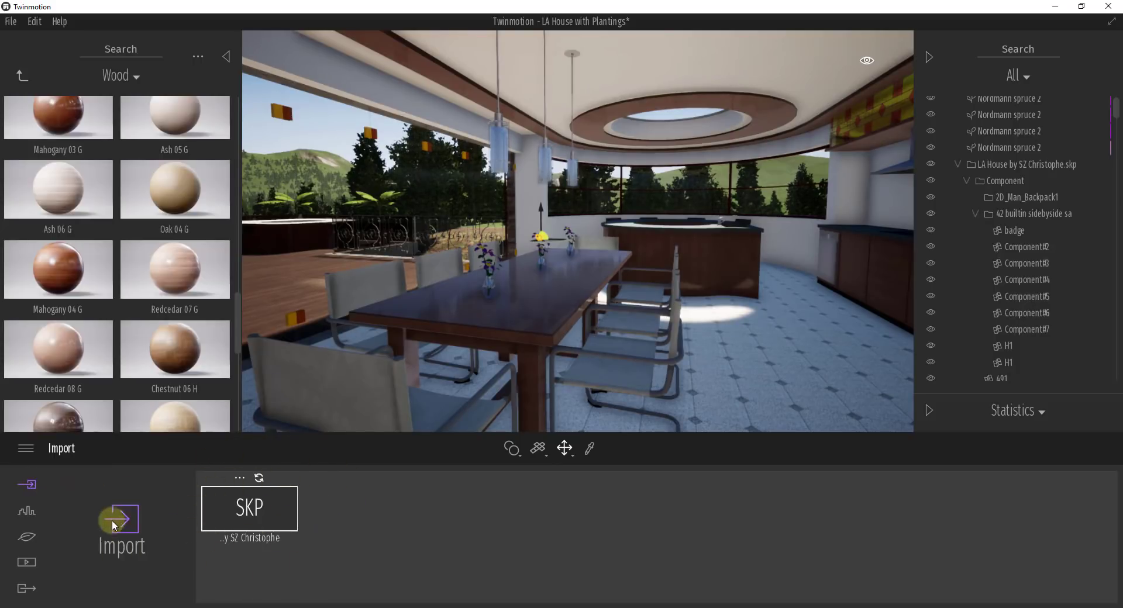
mouse_move(249, 509)
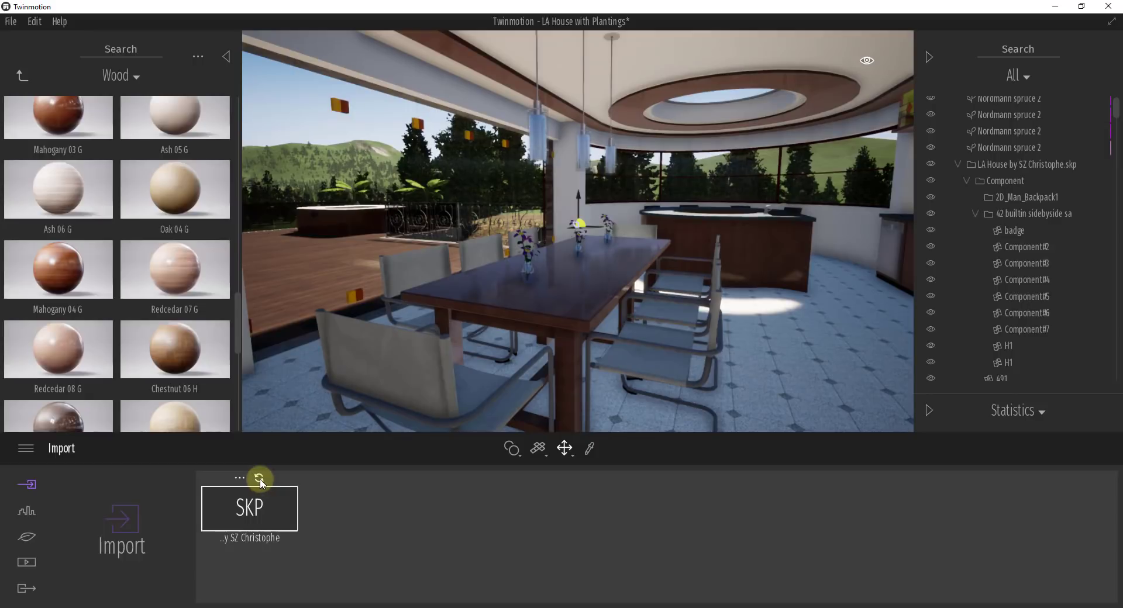
Re-sync the imported LA House SKP model in Twinmotion's Import panel
left_click(259, 479)
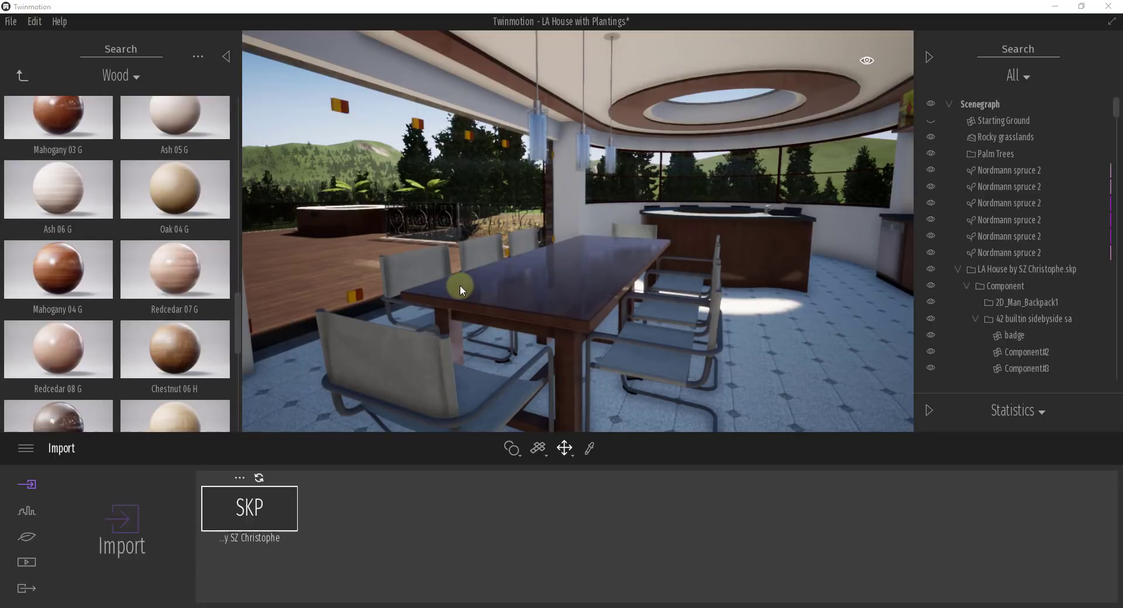
mouse_move(596, 259)
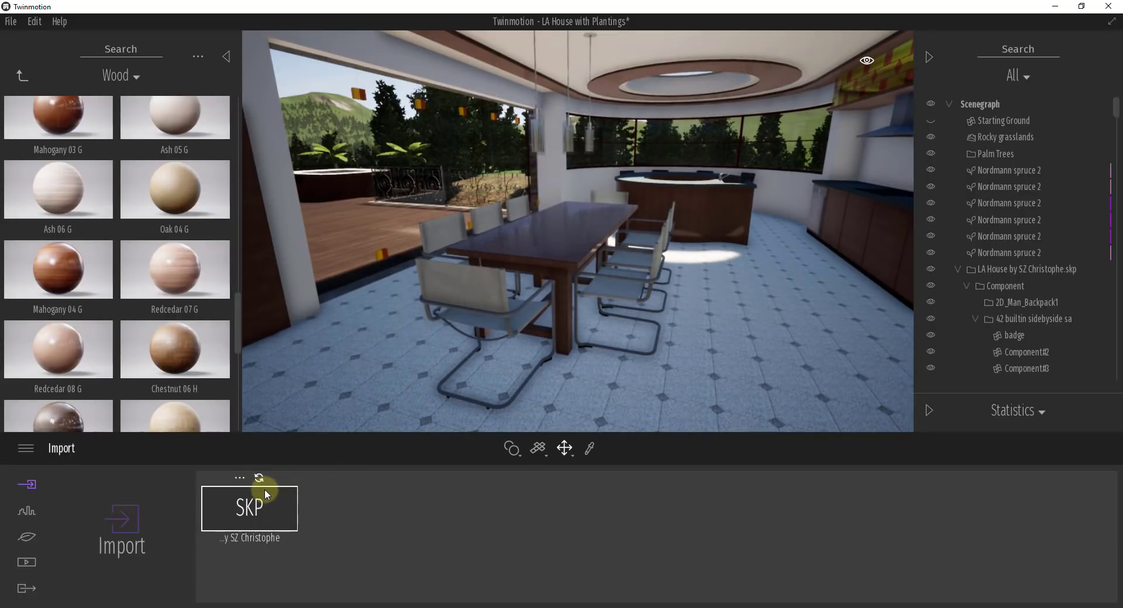
mouse_move(645, 241)
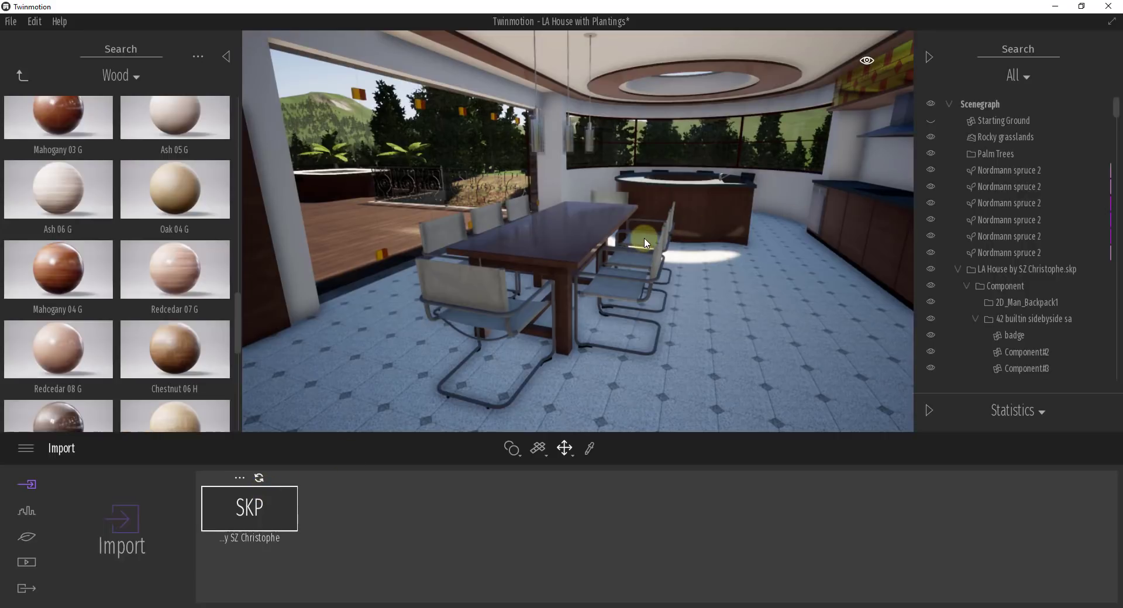